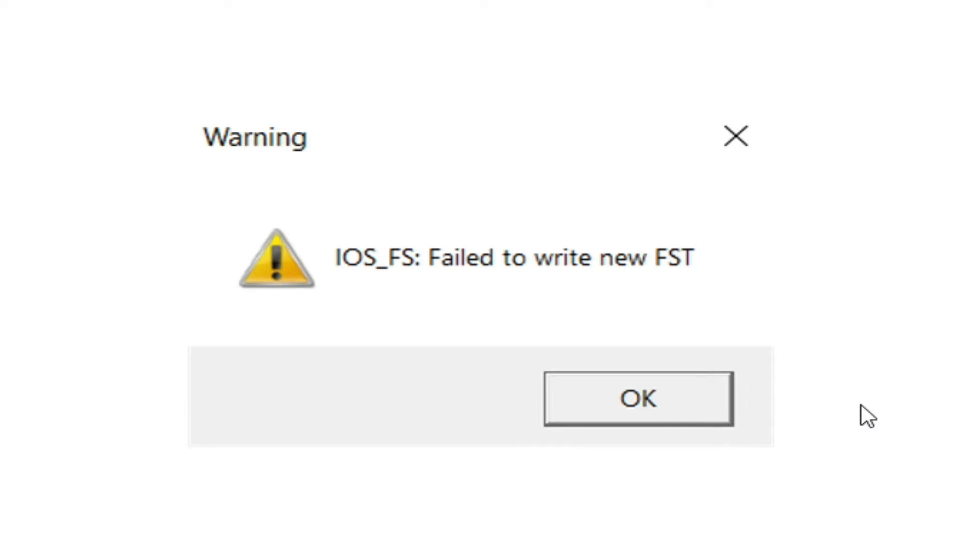
pyautogui.moveTo(866, 411)
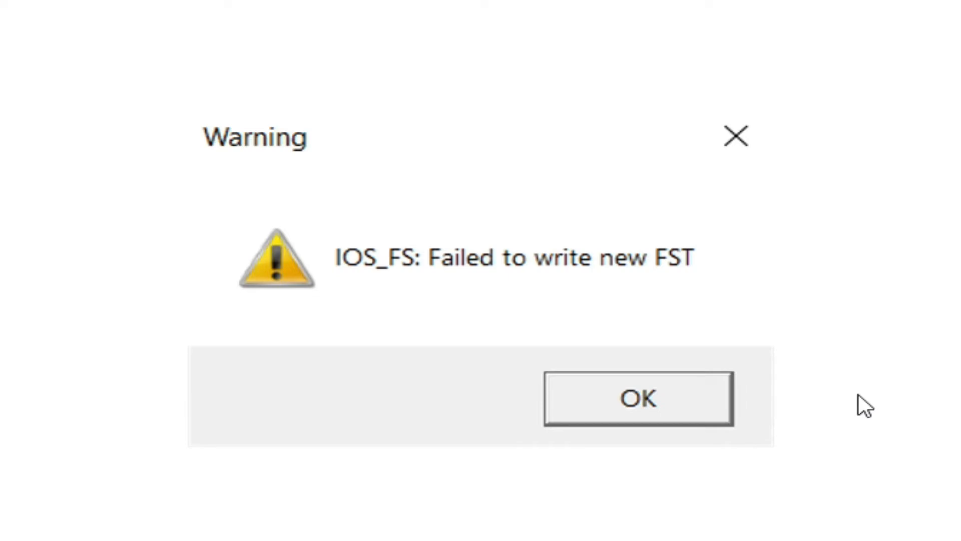
pyautogui.moveTo(539, 230)
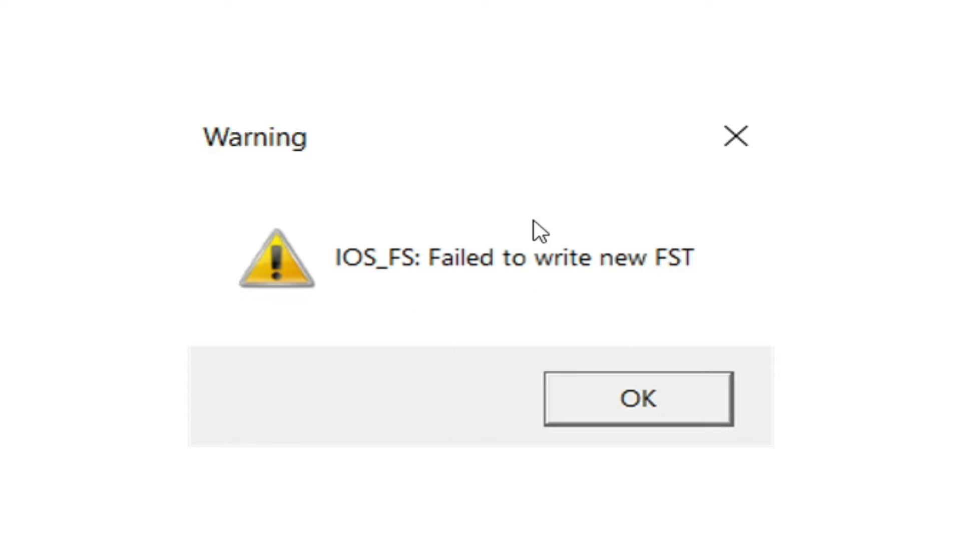
pyautogui.moveTo(440, 301)
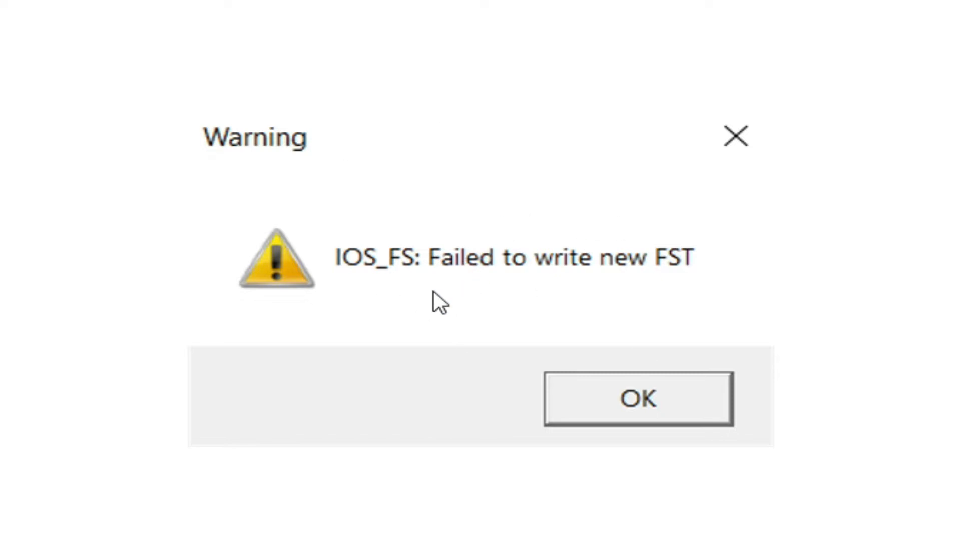
pyautogui.moveTo(429, 248)
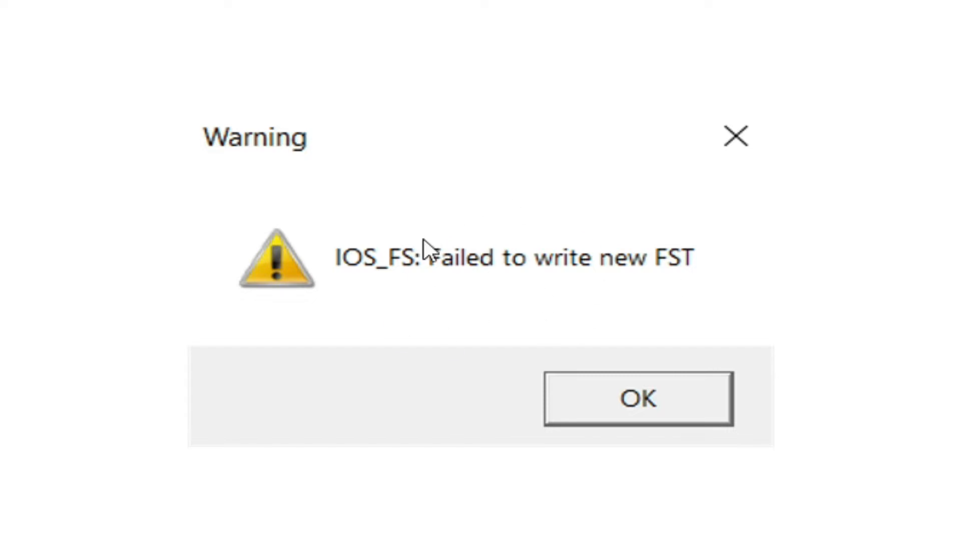
# Step: Dismiss the FST write warning, then reach Windows Security via Settings > Update & Security
pyautogui.click(637, 397)
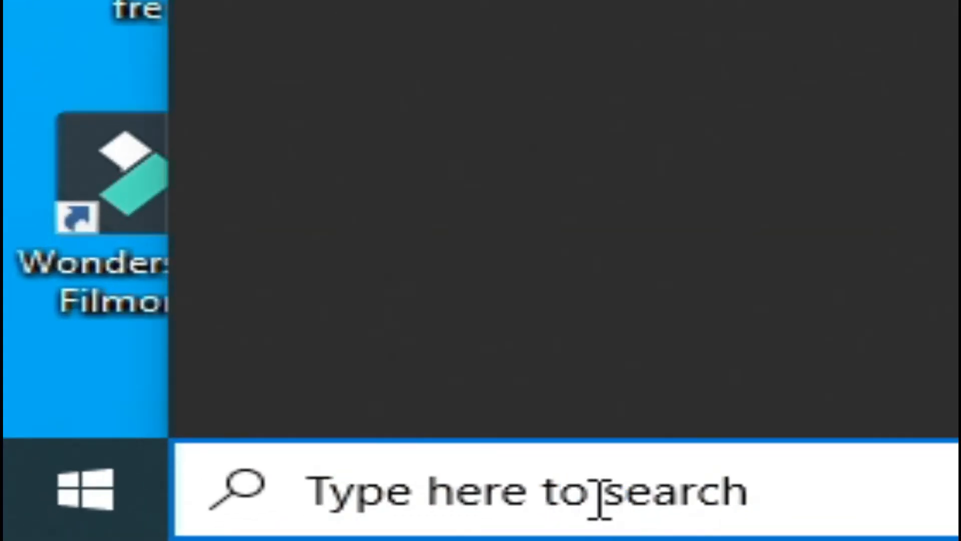
pyautogui.write('settings')
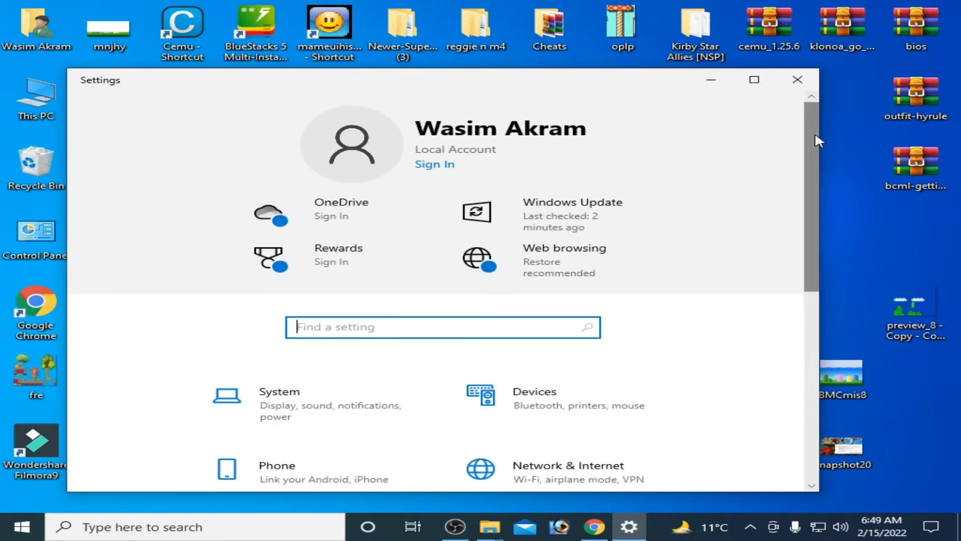
pyautogui.scroll(-3)
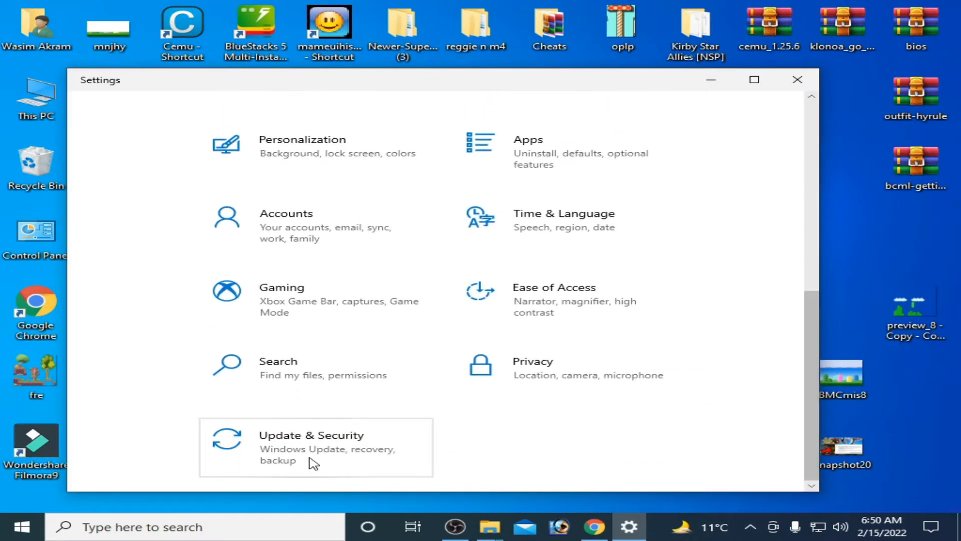
pyautogui.click(310, 448)
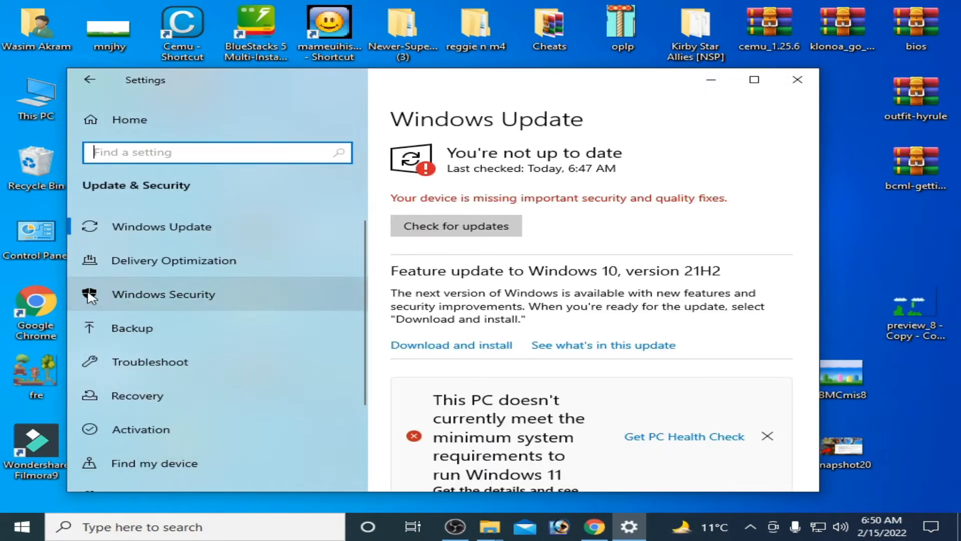
pyautogui.moveTo(178, 299)
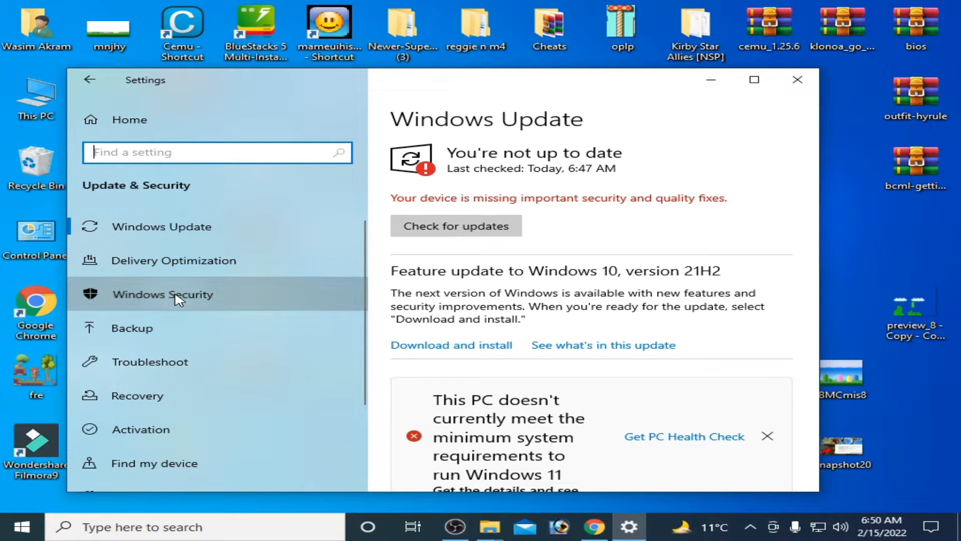
pyautogui.click(164, 294)
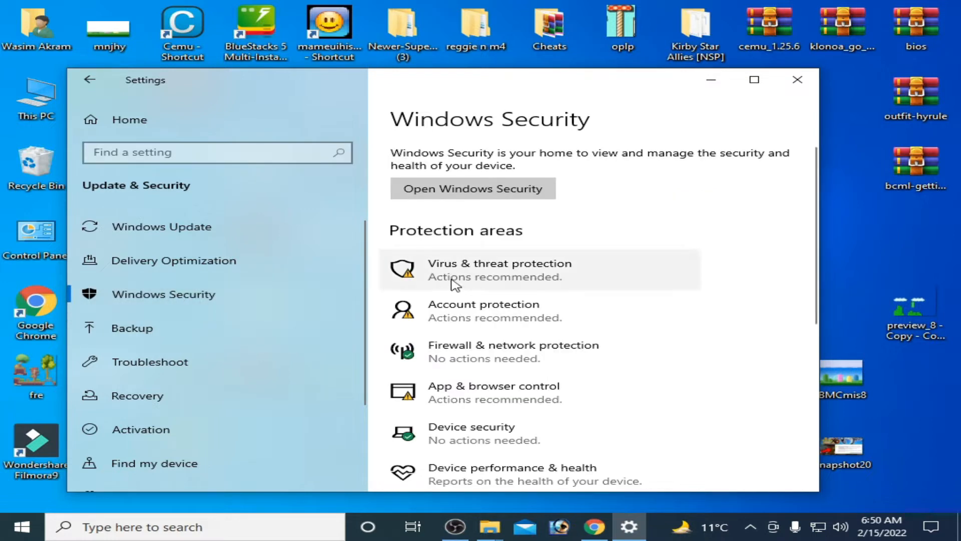
pyautogui.moveTo(510, 274)
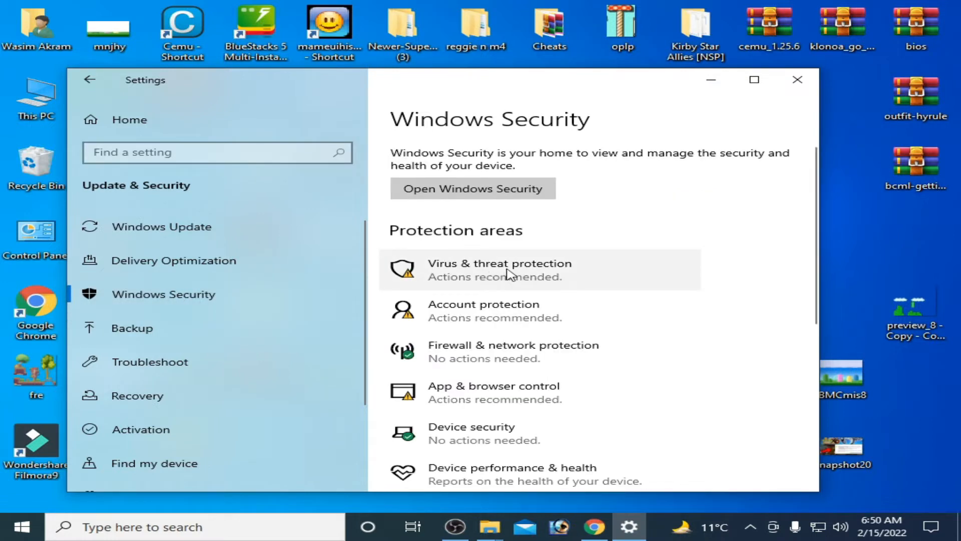
# Step: Reach the Virus & threat protection settings page via Manage settings
pyautogui.click(499, 269)
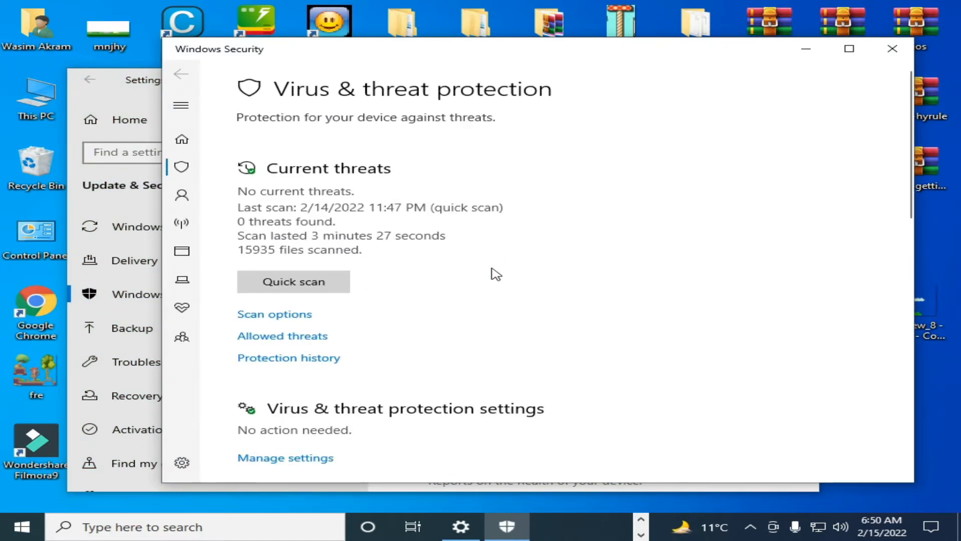
pyautogui.moveTo(913, 110)
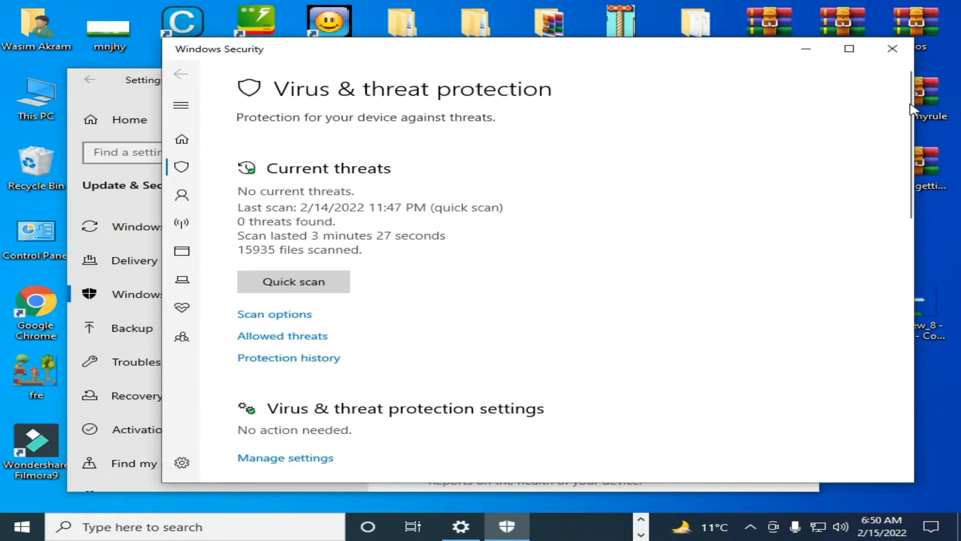
pyautogui.scroll(-3)
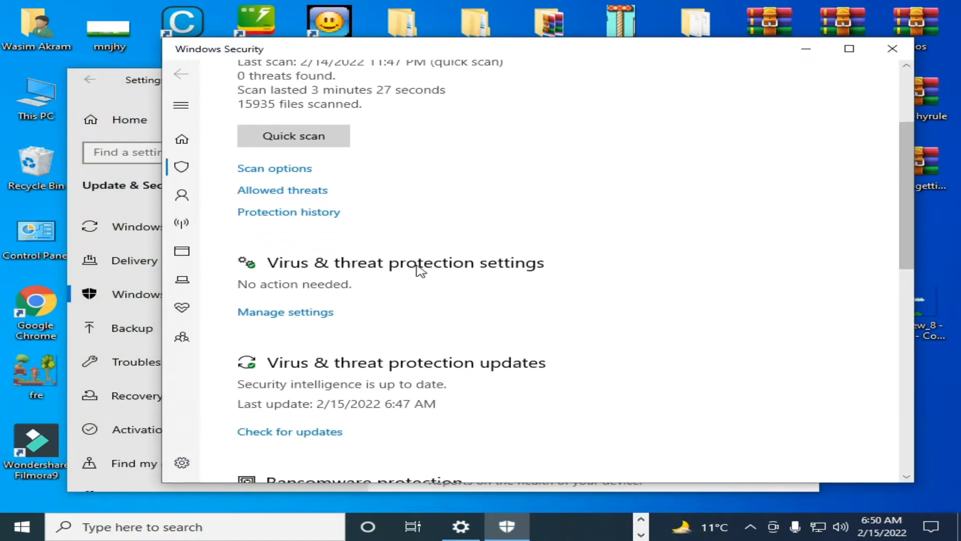
pyautogui.moveTo(286, 313)
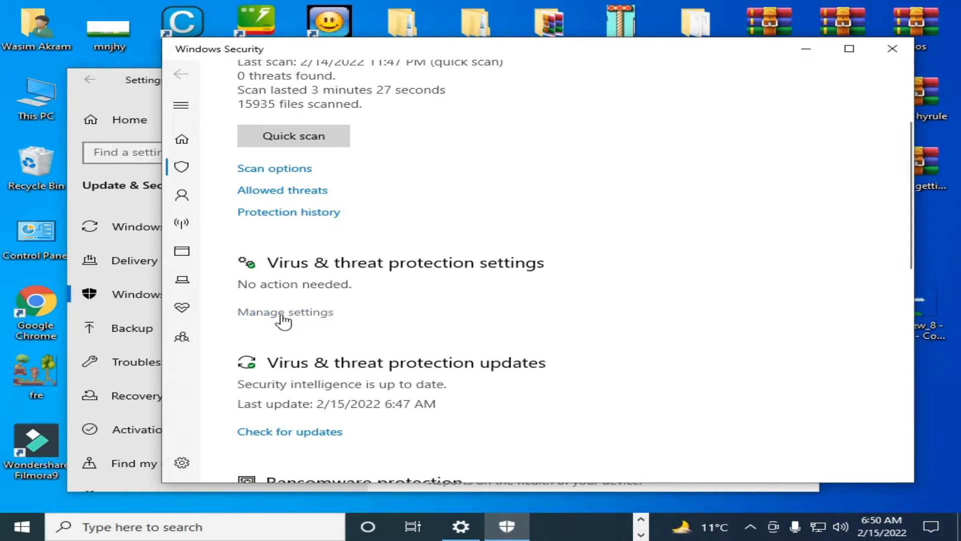
pyautogui.moveTo(297, 323)
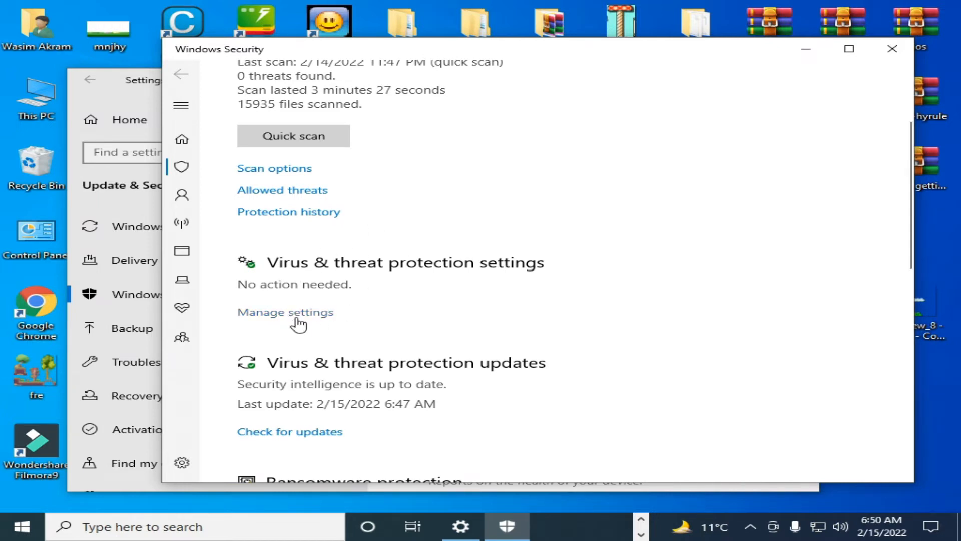
pyautogui.moveTo(452, 276)
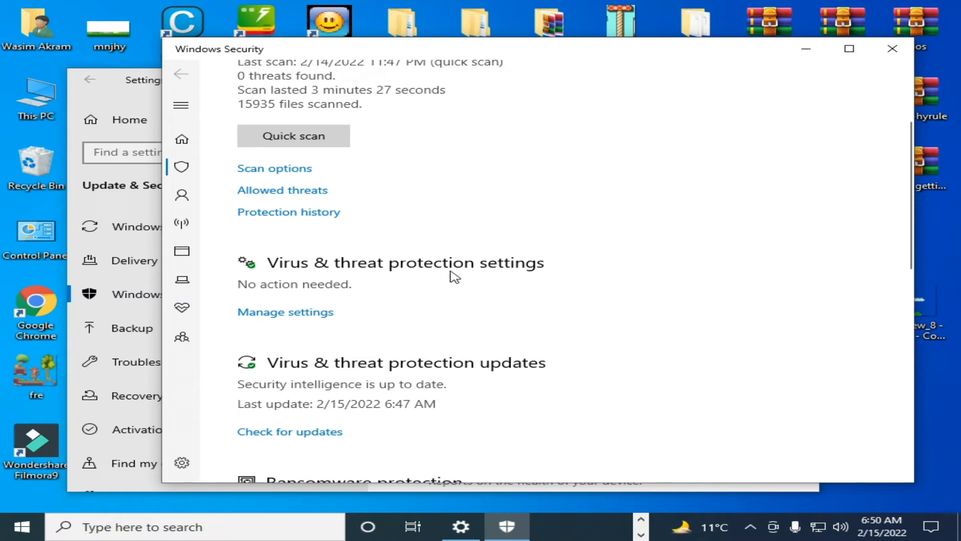
pyautogui.click(285, 311)
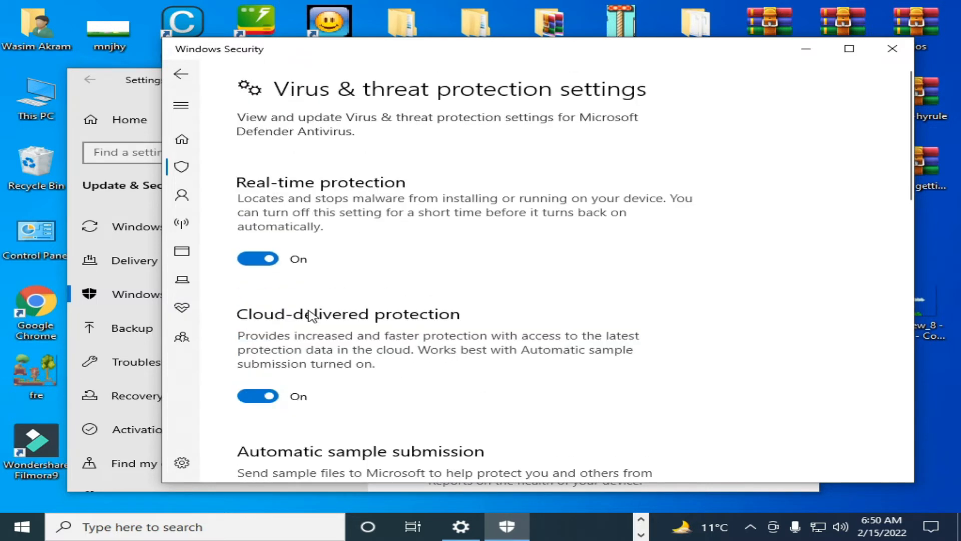
pyautogui.moveTo(883, 161)
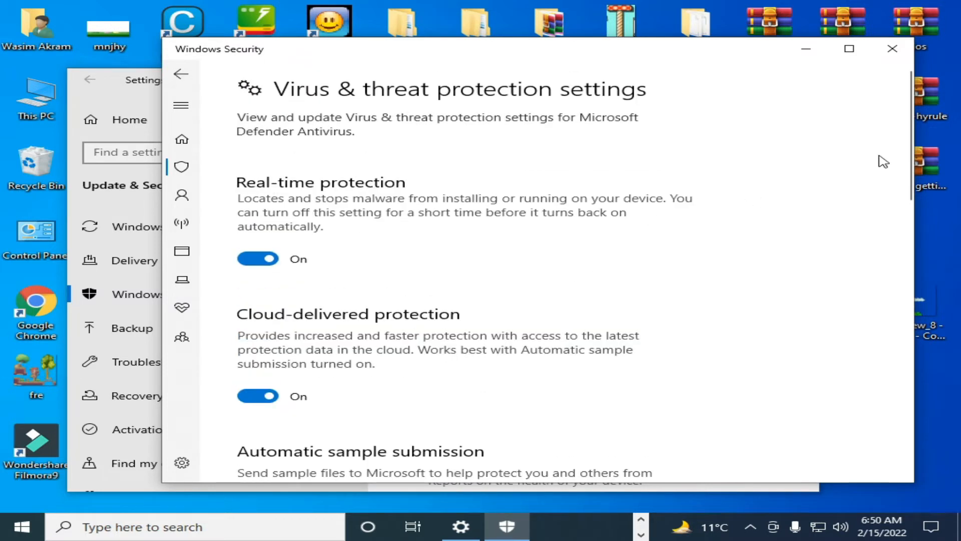
pyautogui.scroll(-3)
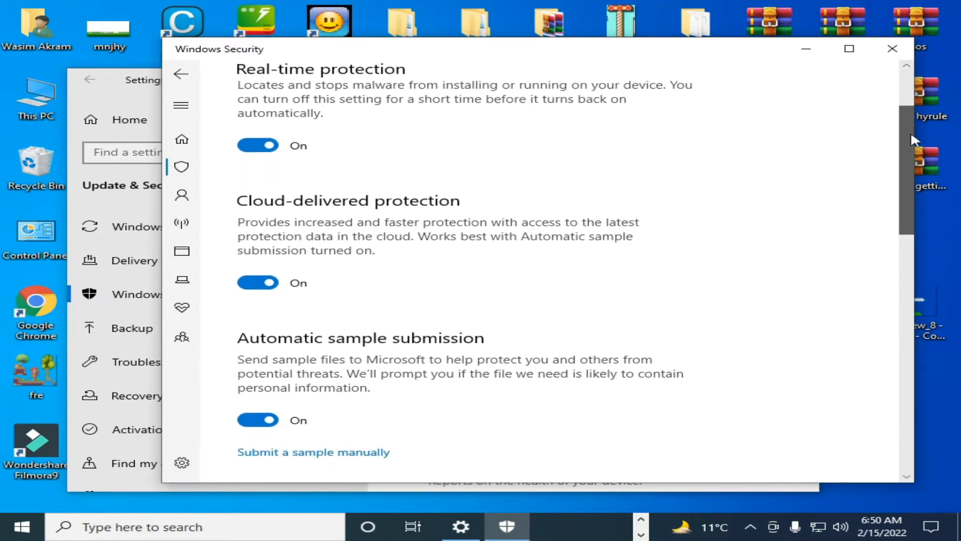
pyautogui.scroll(3)
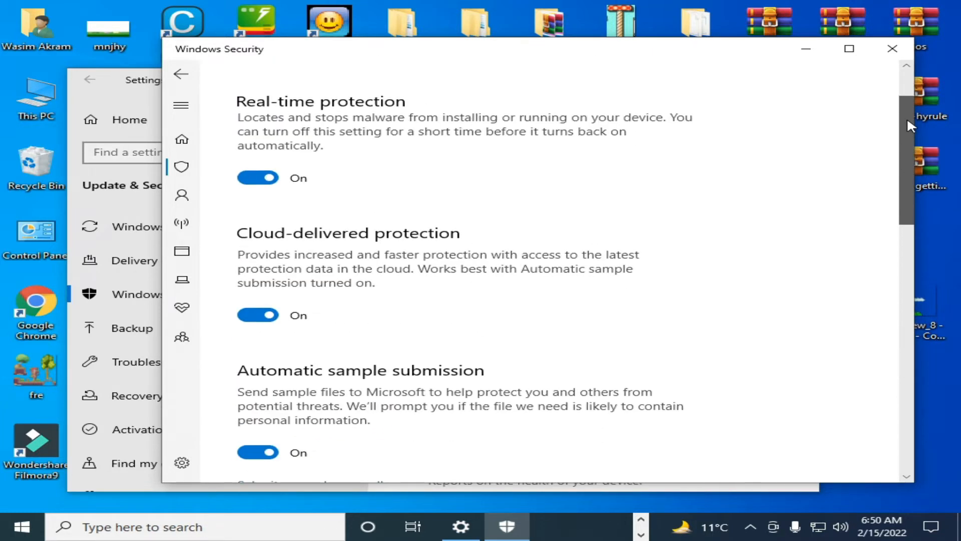
pyautogui.scroll(-3)
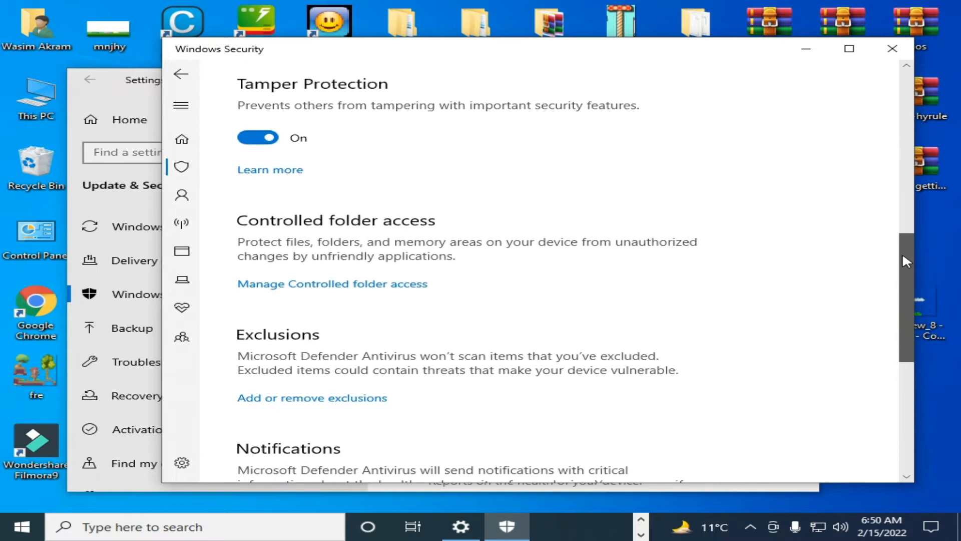
pyautogui.scroll(3)
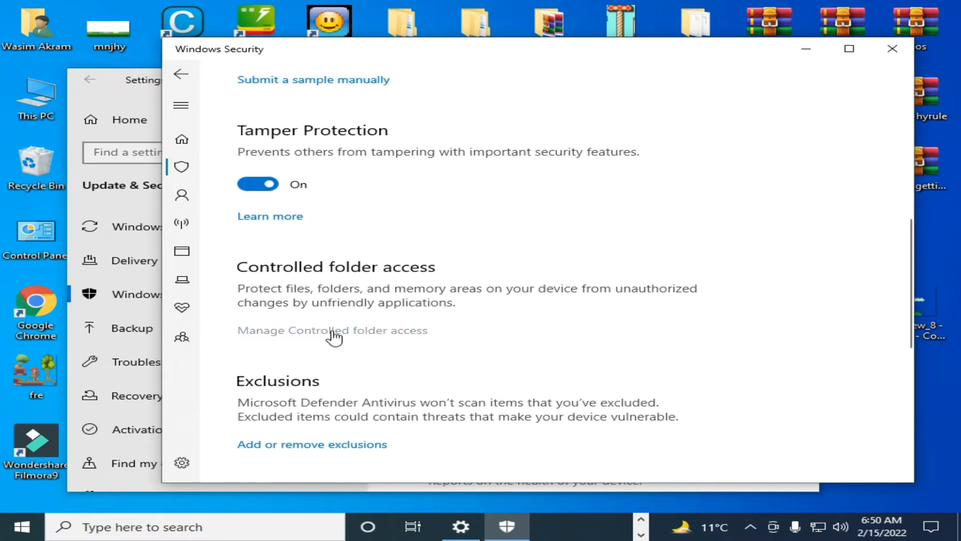
# Step: Switch Controlled folder access off and return to Virus & threat protection settings
pyautogui.click(332, 329)
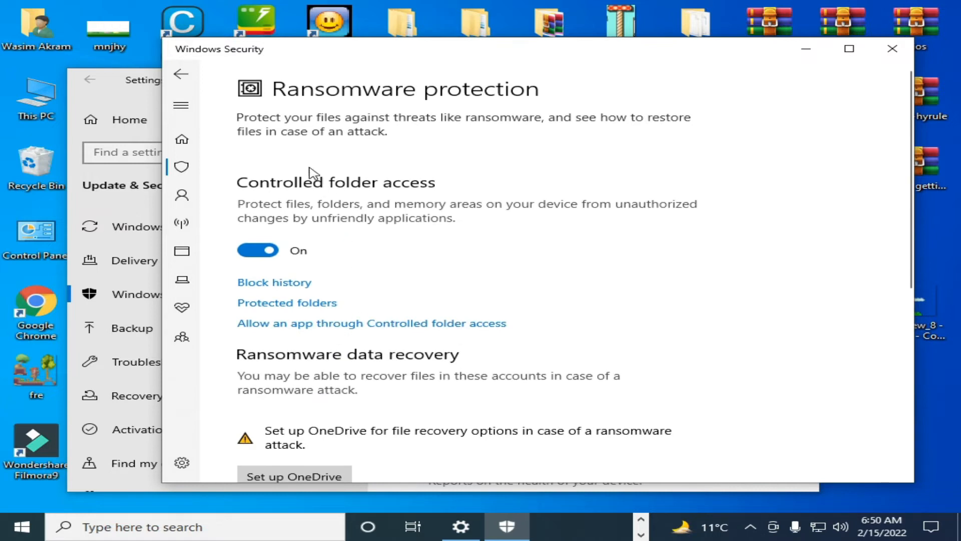
pyautogui.moveTo(416, 195)
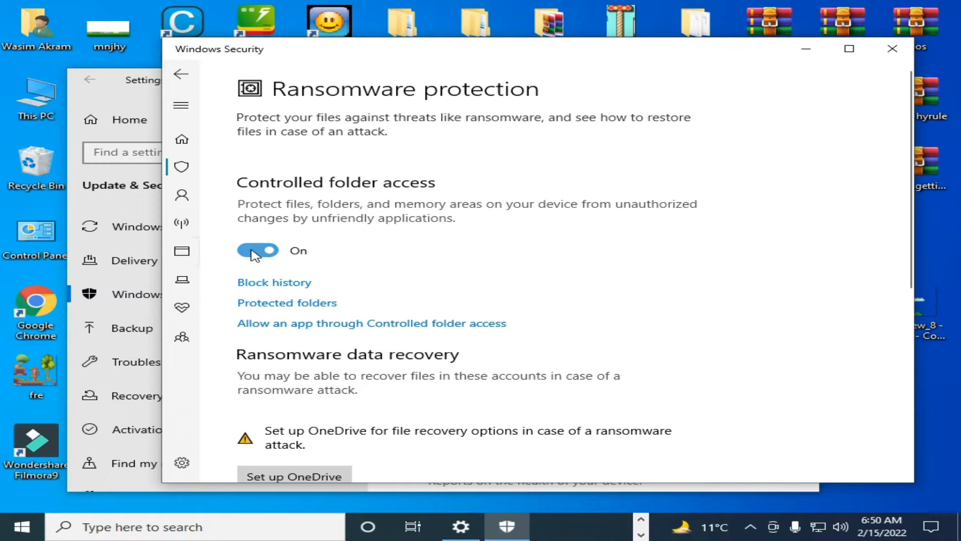
pyautogui.click(257, 250)
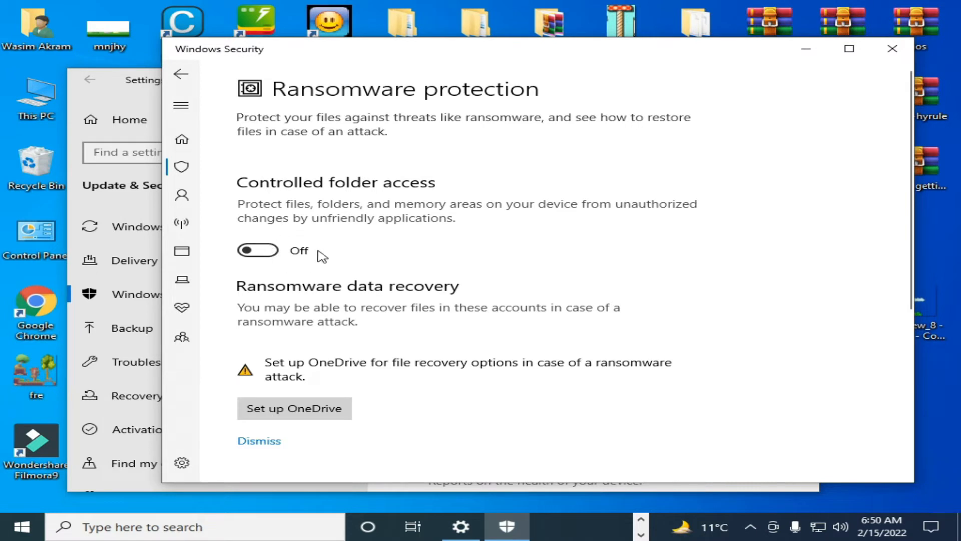
pyautogui.moveTo(409, 289)
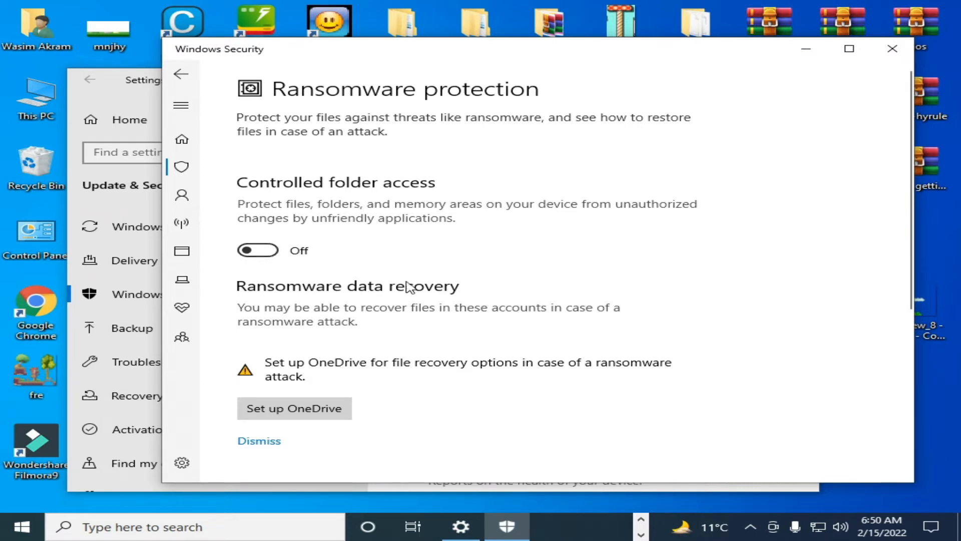
pyautogui.click(181, 73)
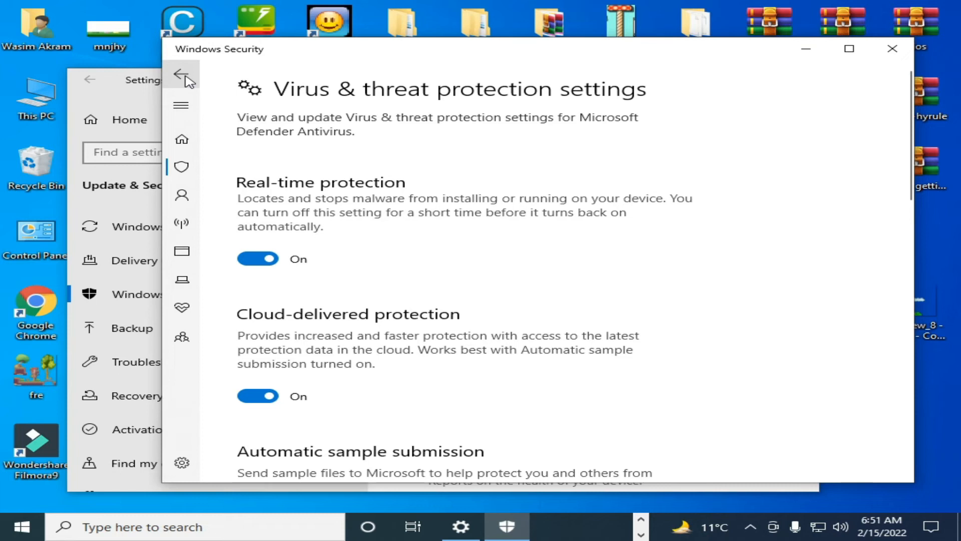
pyautogui.moveTo(339, 238)
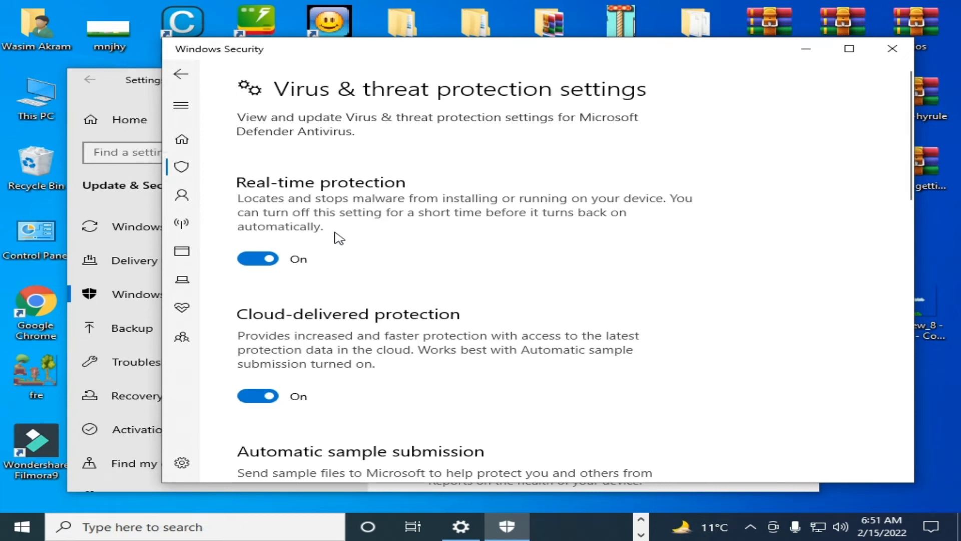
pyautogui.moveTo(331, 287)
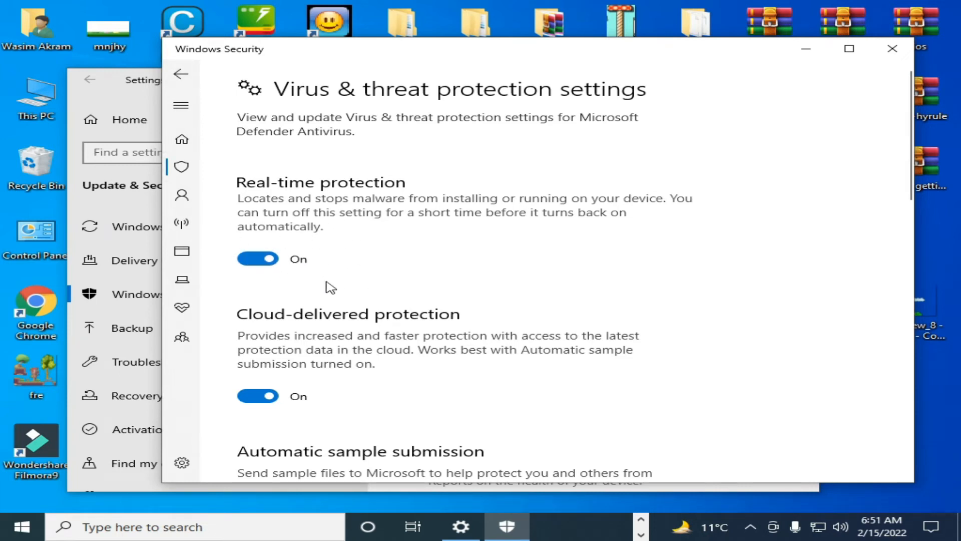
pyautogui.moveTo(249, 254)
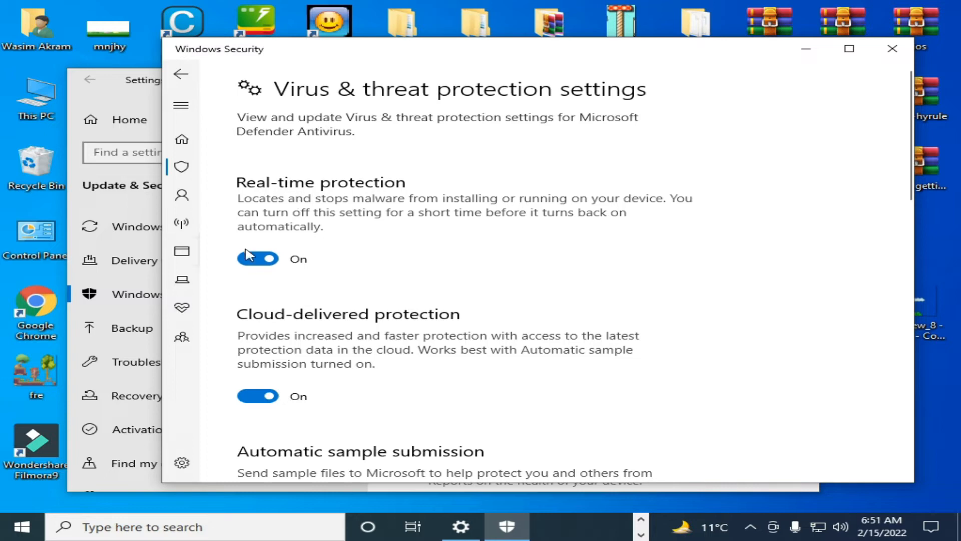
# Step: Switch Real-time protection off, leaving Cloud-delivered protection on
pyautogui.click(257, 258)
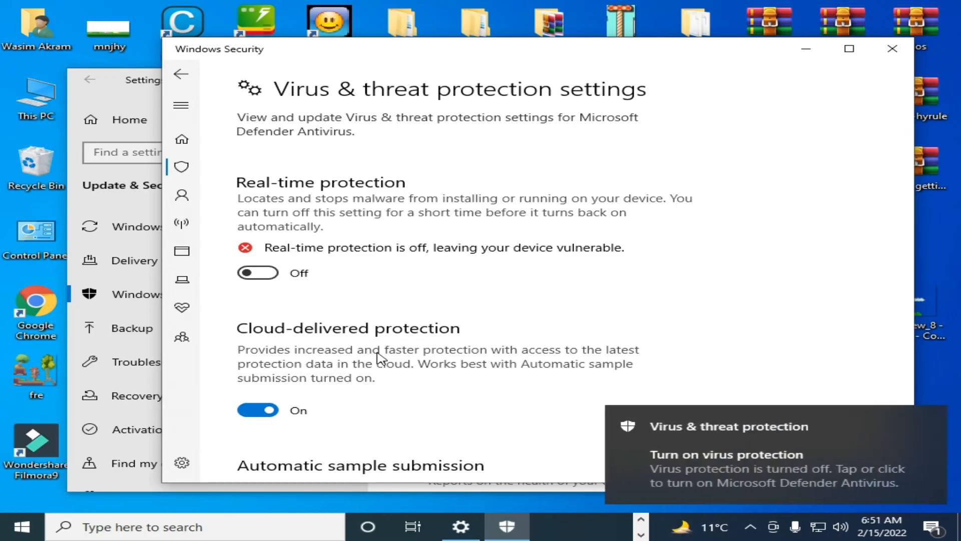
pyautogui.moveTo(782, 127)
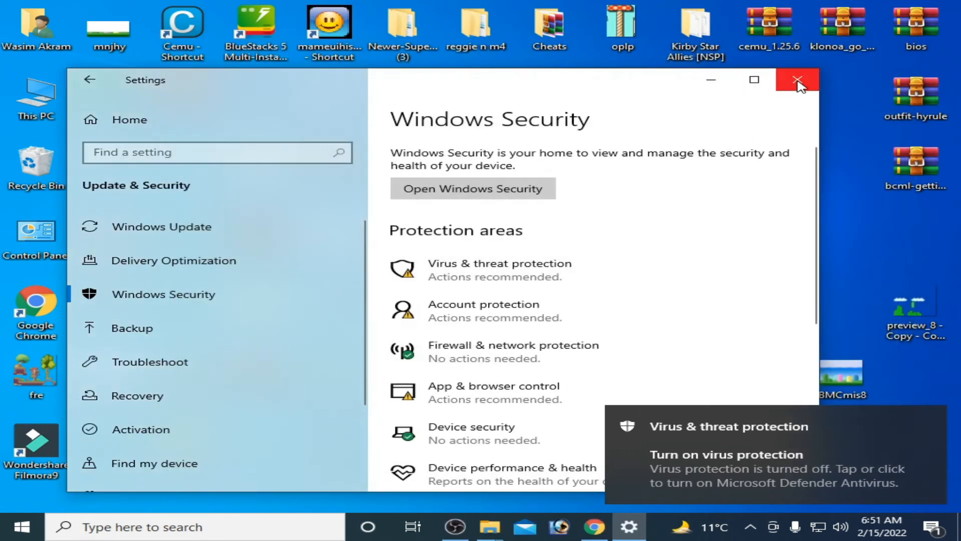
# Step: Close Settings and launch System Configuration by searching msconfig
pyautogui.click(796, 80)
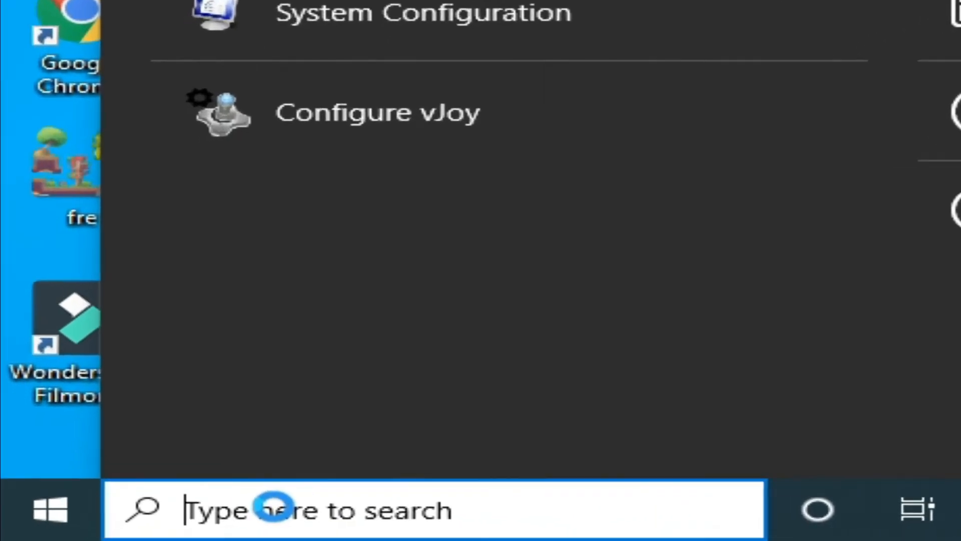
pyautogui.write('msconf')
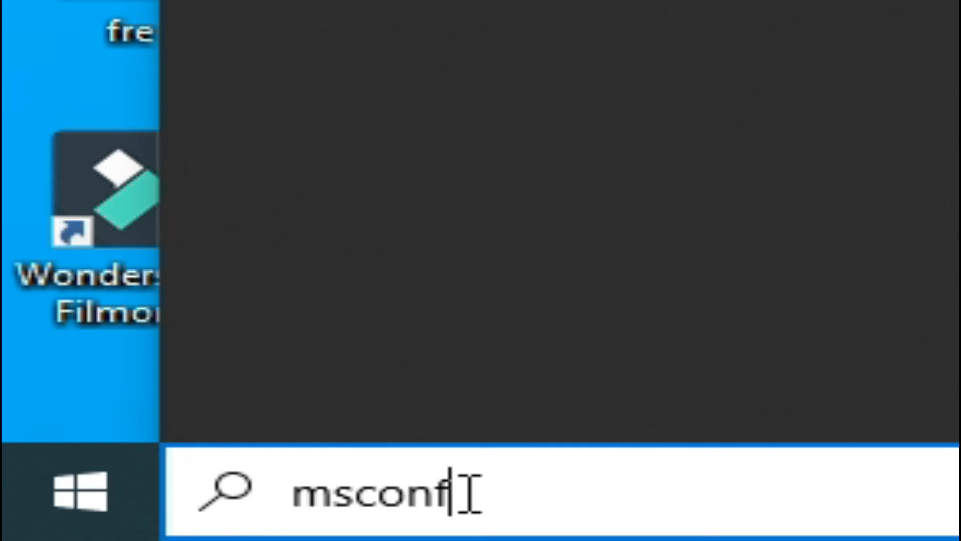
pyautogui.write('g')
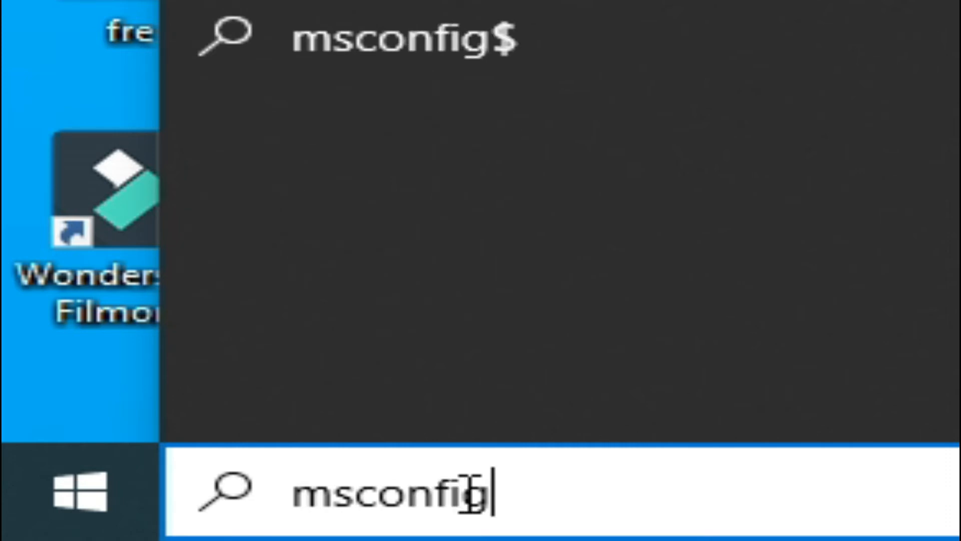
pyautogui.press('Escape')
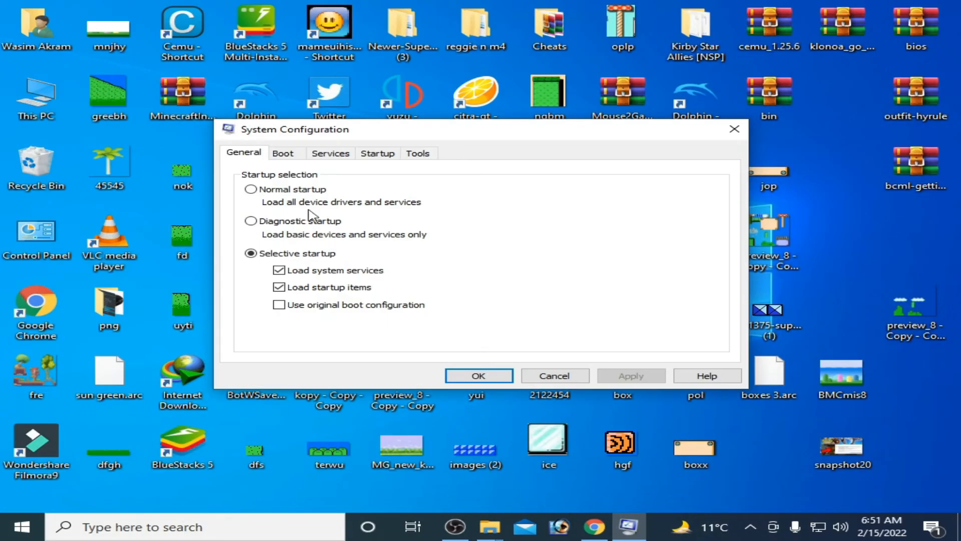
# Step: In Services, hide Microsoft services, disable all, then re-enable Google and NVIDIA Display services
pyautogui.click(330, 153)
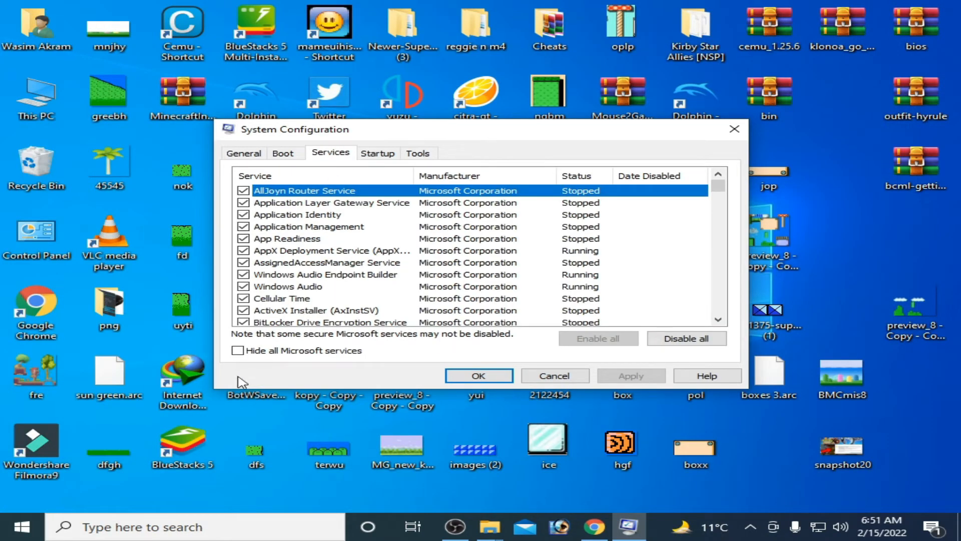
pyautogui.click(238, 350)
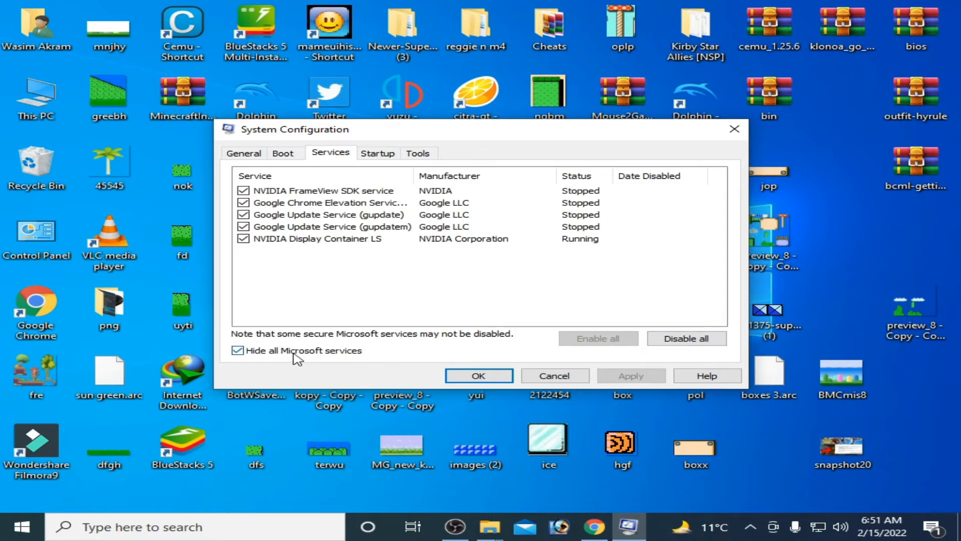
pyautogui.moveTo(321, 302)
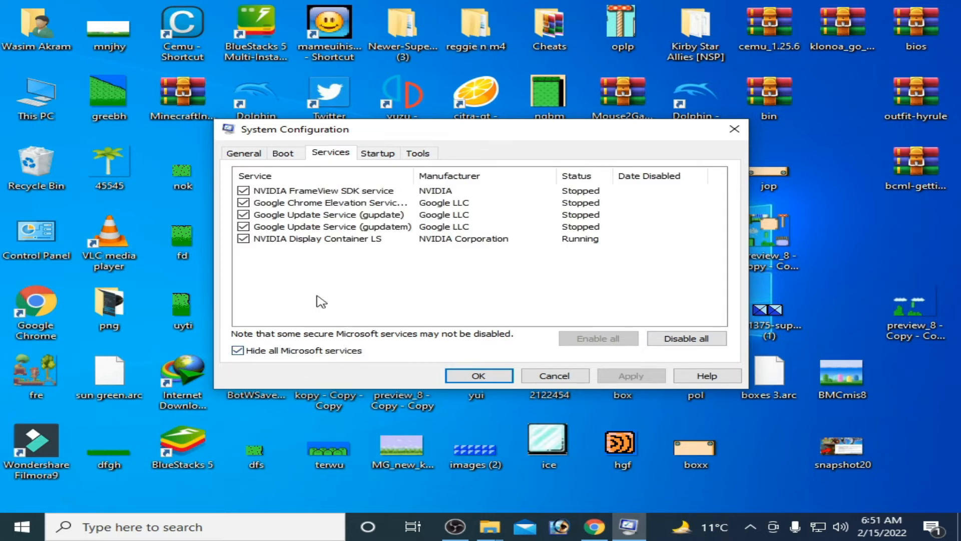
pyautogui.moveTo(315, 273)
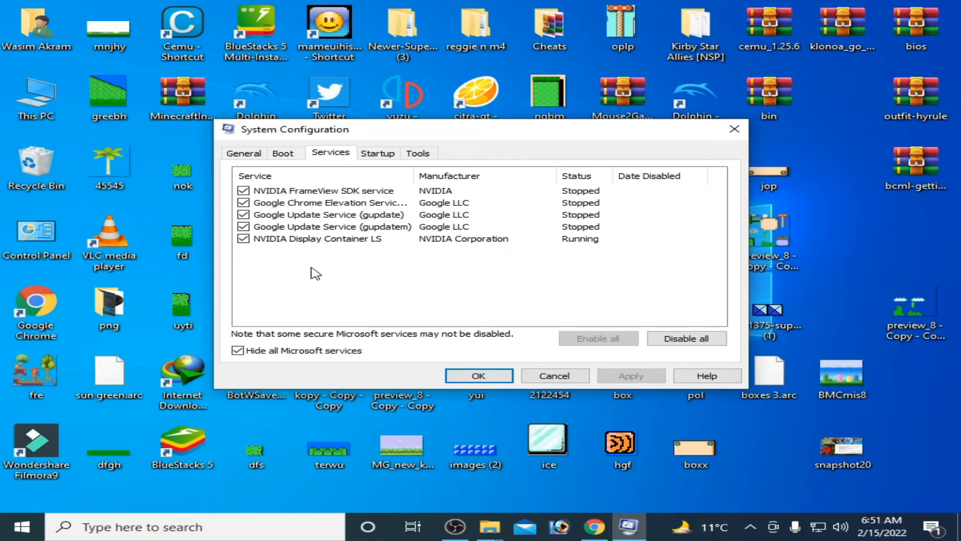
pyautogui.moveTo(687, 337)
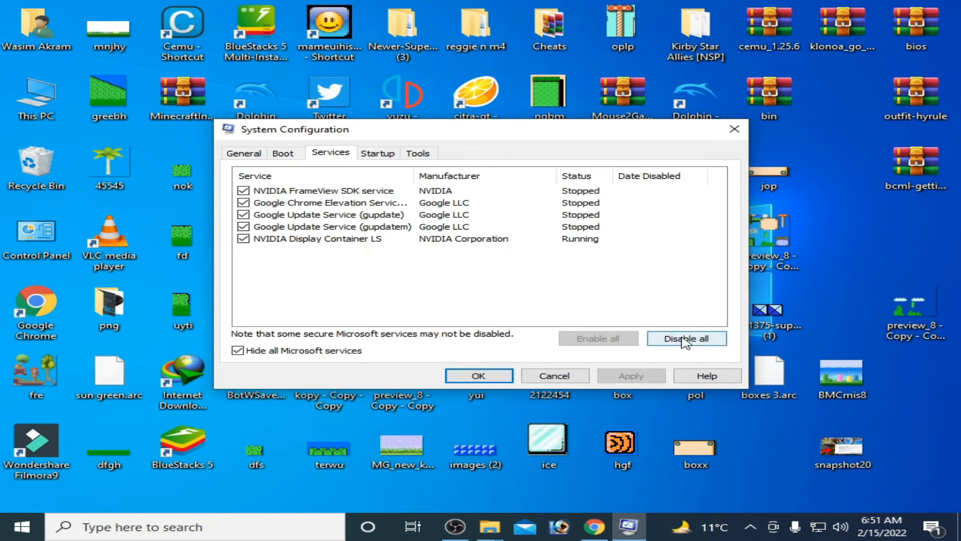
pyautogui.click(686, 338)
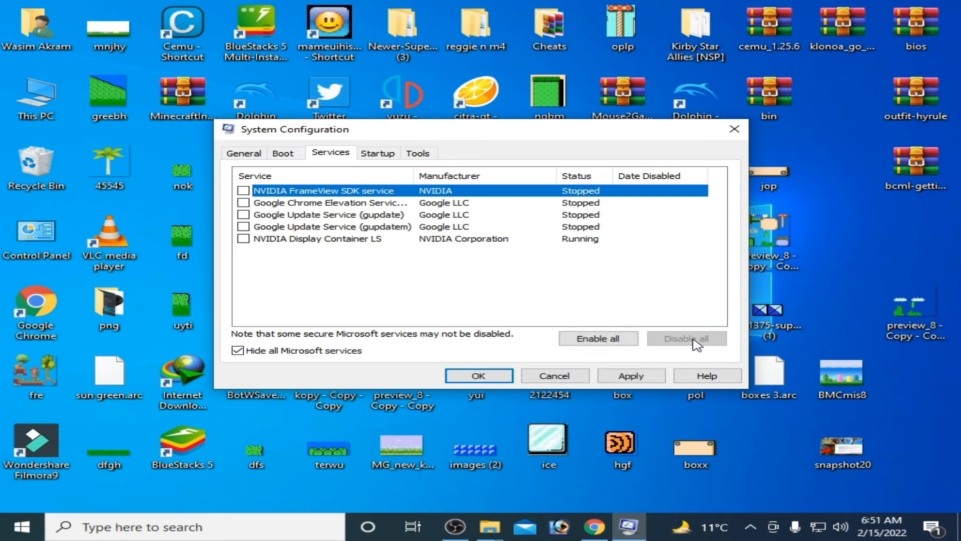
pyautogui.moveTo(437, 283)
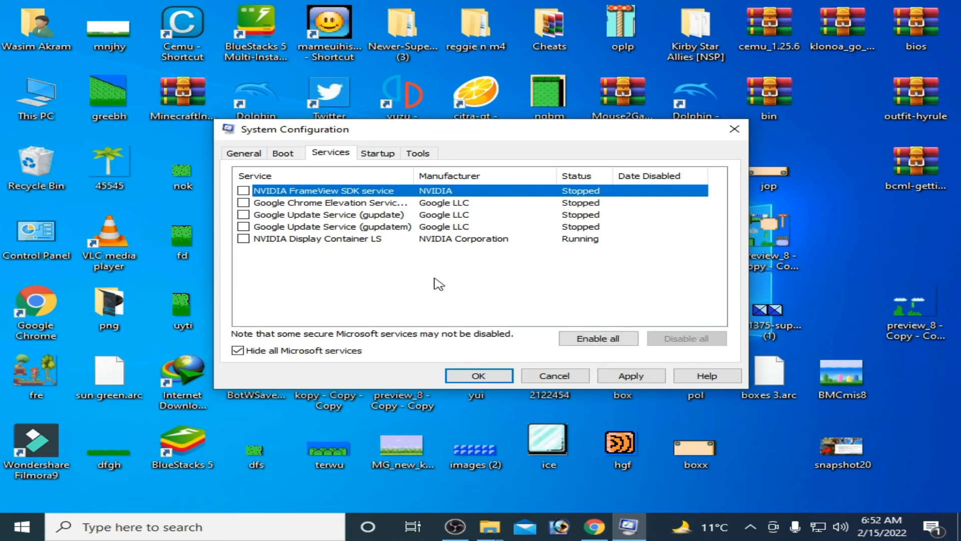
pyautogui.moveTo(344, 246)
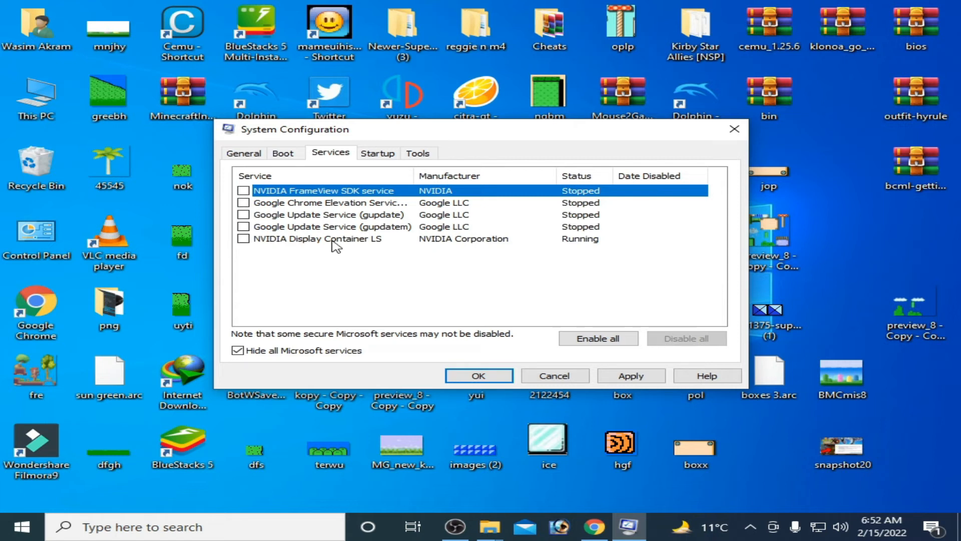
pyautogui.click(319, 238)
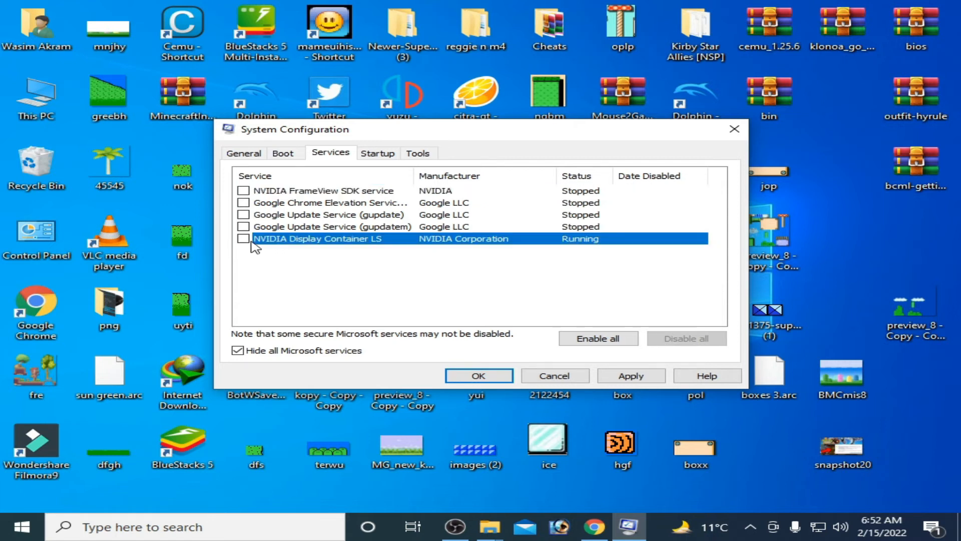
pyautogui.click(245, 226)
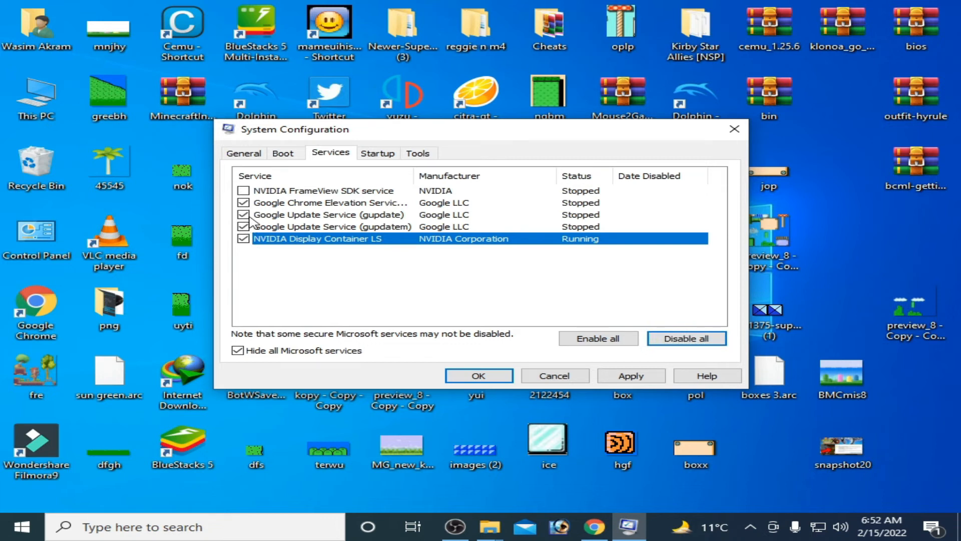
pyautogui.moveTo(338, 256)
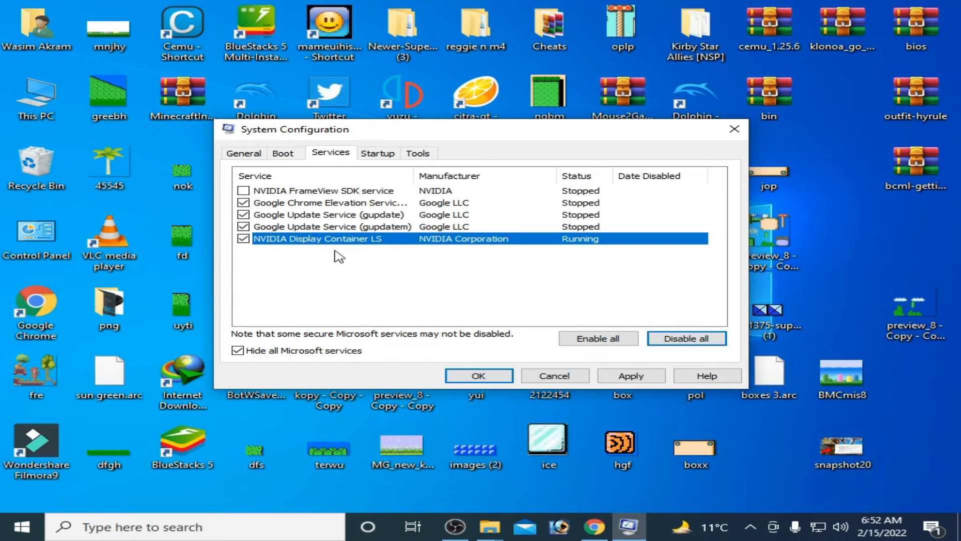
pyautogui.moveTo(286, 234)
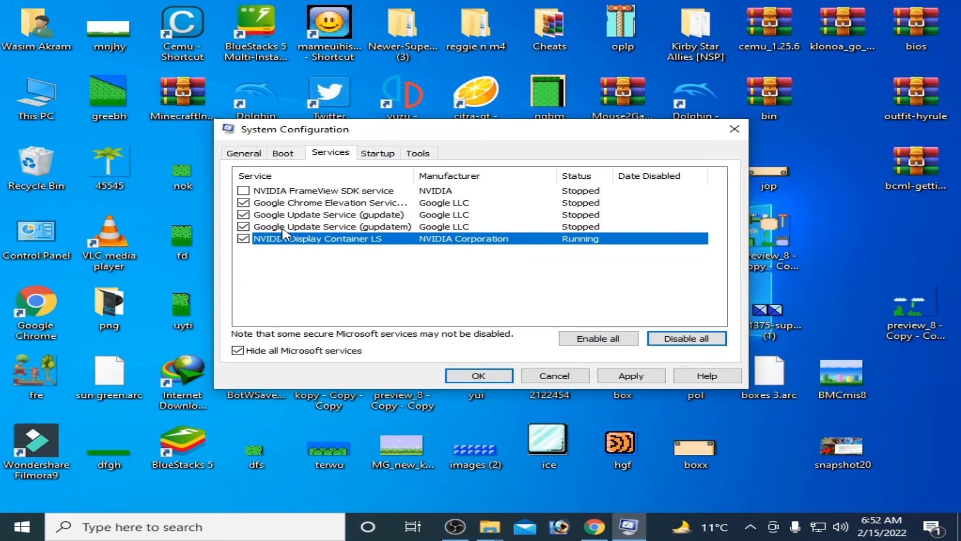
pyautogui.moveTo(333, 250)
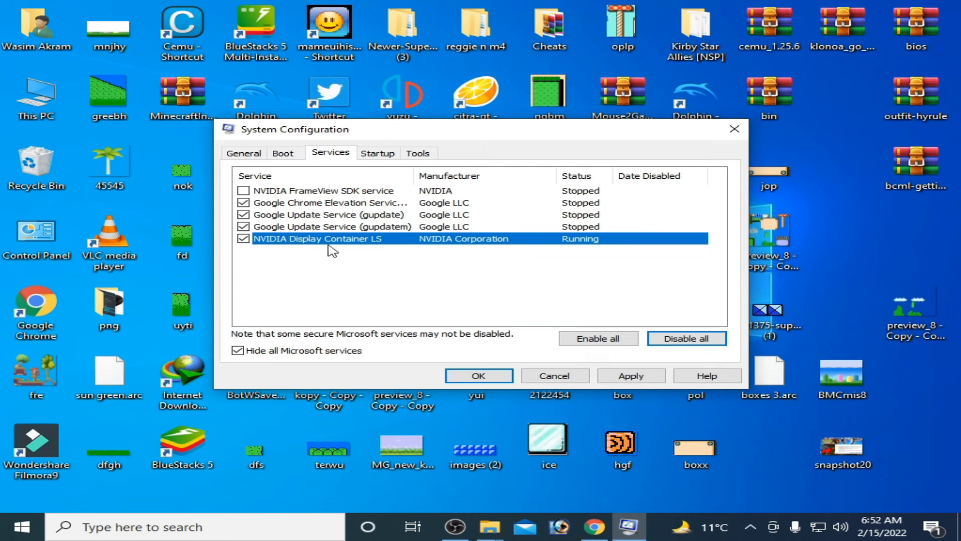
# Step: Apply the service changes, confirm, and restart the PC
pyautogui.click(630, 376)
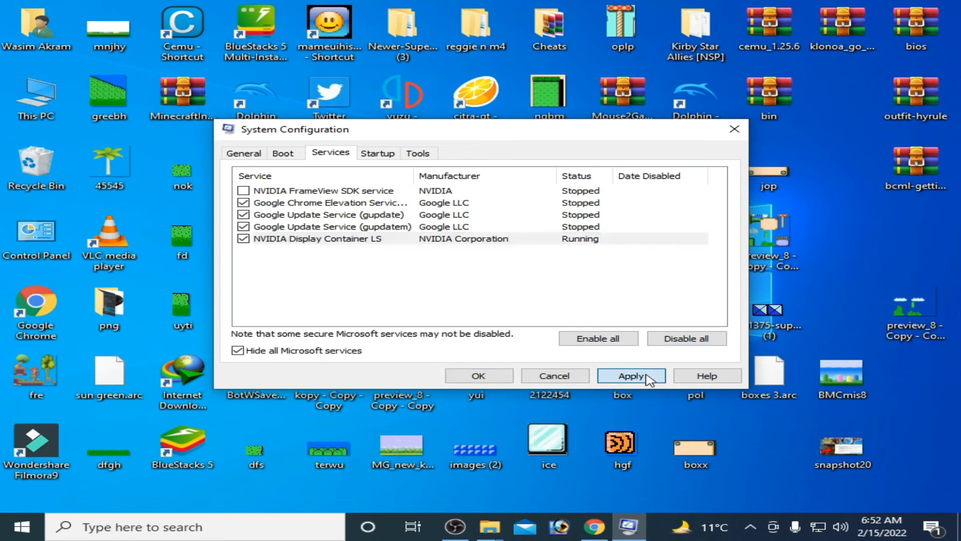
pyautogui.click(631, 376)
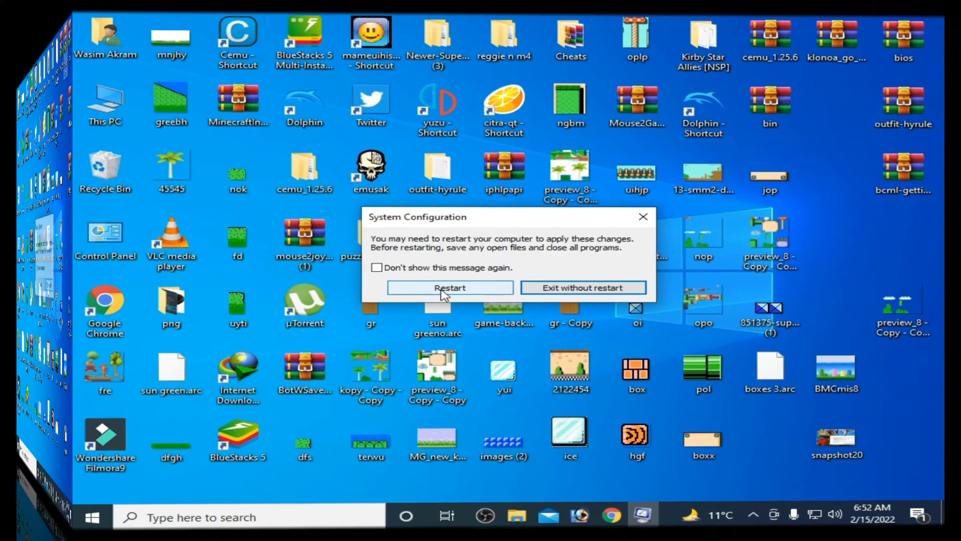
pyautogui.click(582, 288)
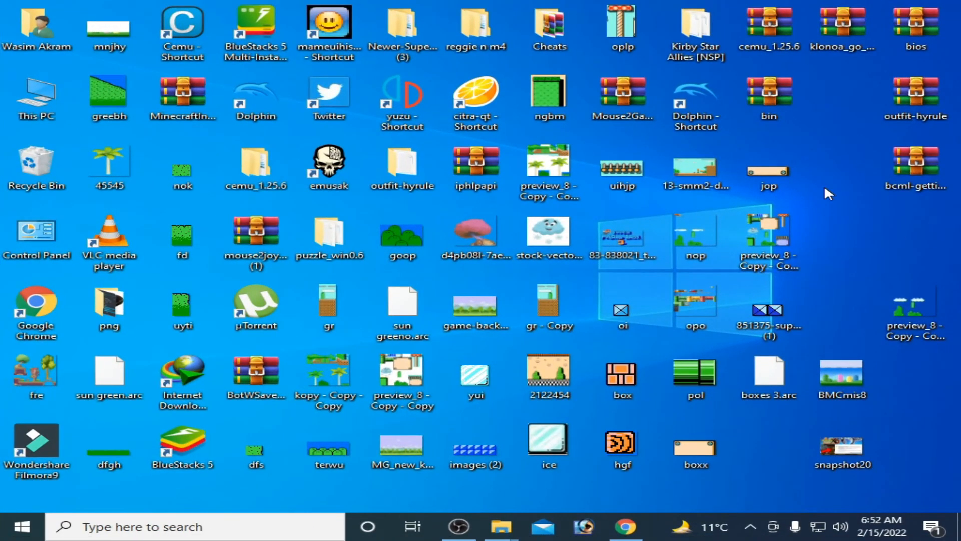
# Step: Launch Dolphin.exe from the shortcut's file location, listing New Super Mario Bros. Wii
pyautogui.rightClick(694, 98)
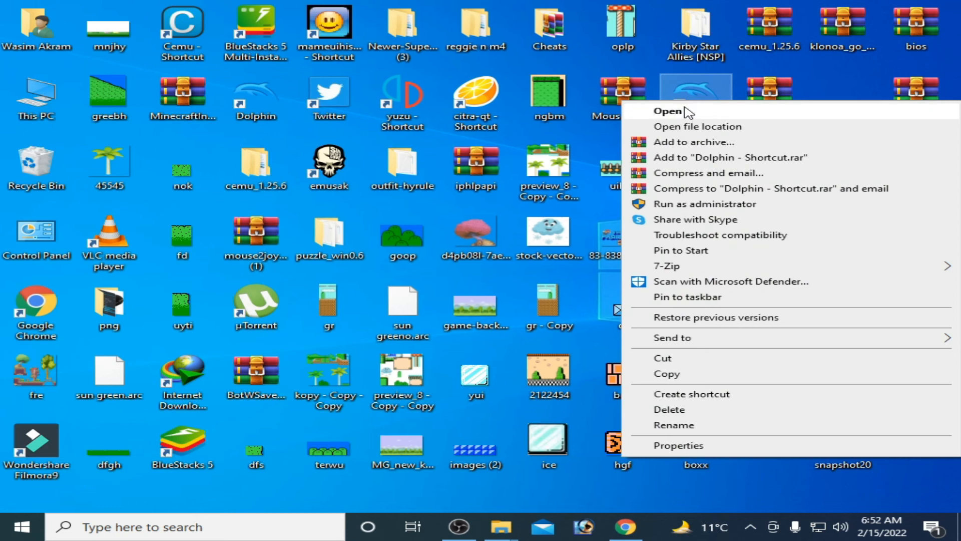
pyautogui.click(696, 126)
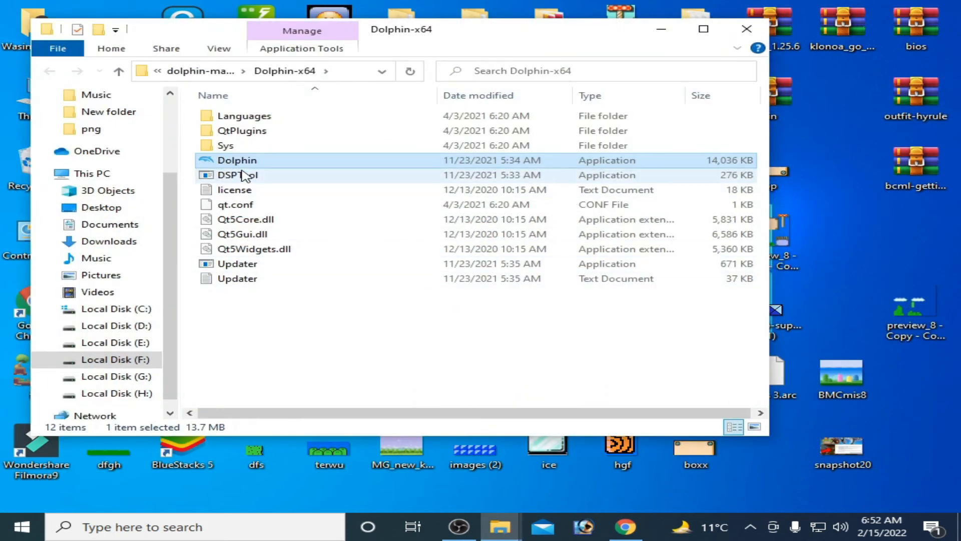
pyautogui.doubleClick(236, 160)
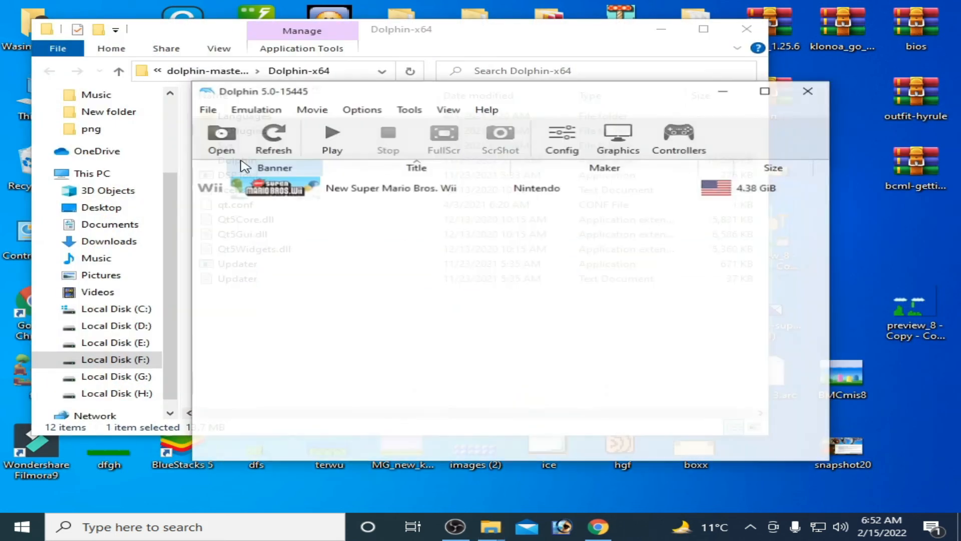